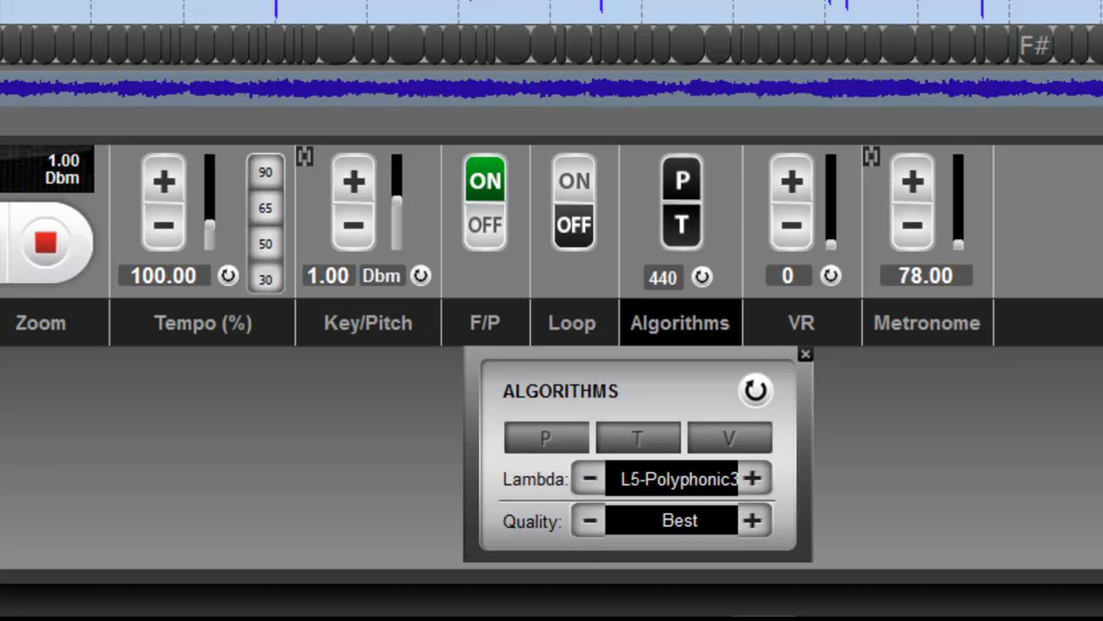
{"action": "mouse_move", "coordinate": [986, 362]}
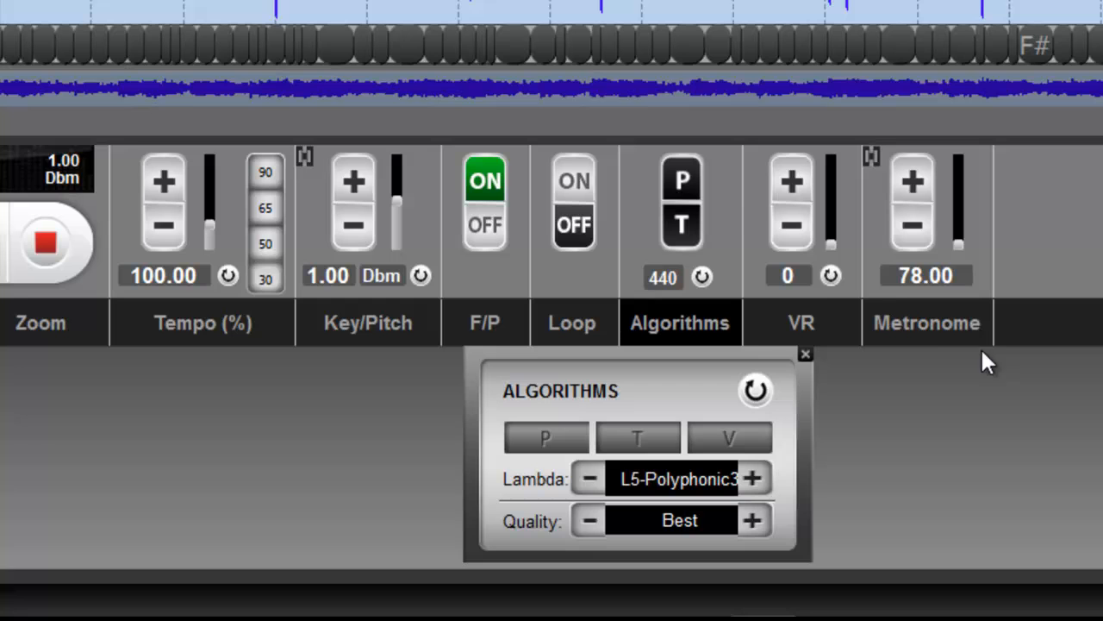
Step: Select the T algorithm so the lambda reads Transcribe at Best quality
{"action": "left_click", "coordinate": [683, 180]}
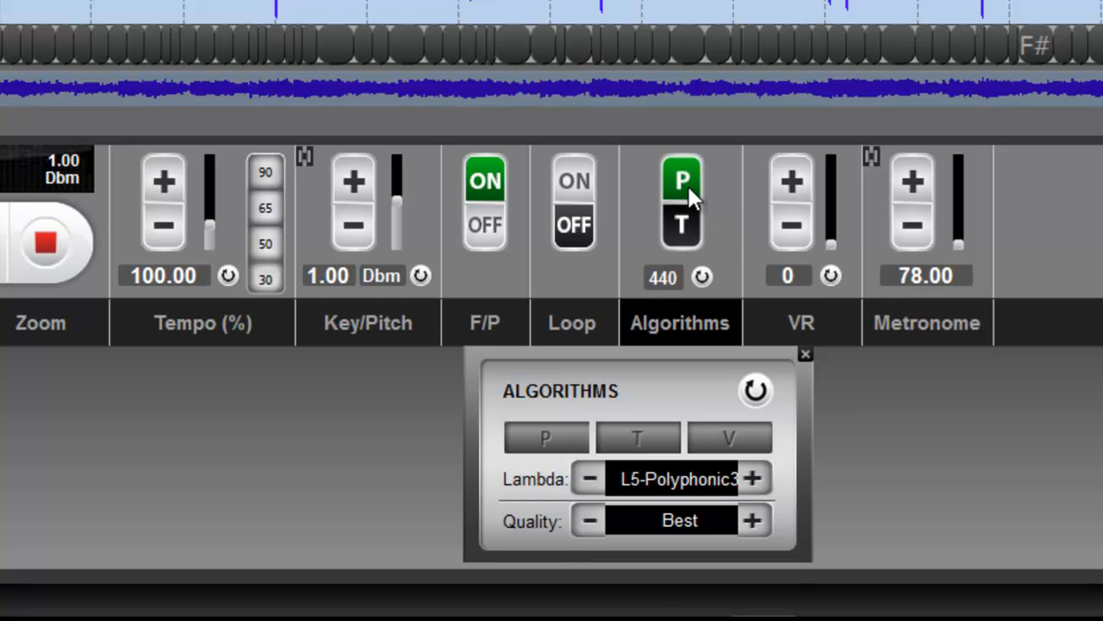
{"action": "left_click", "coordinate": [638, 438]}
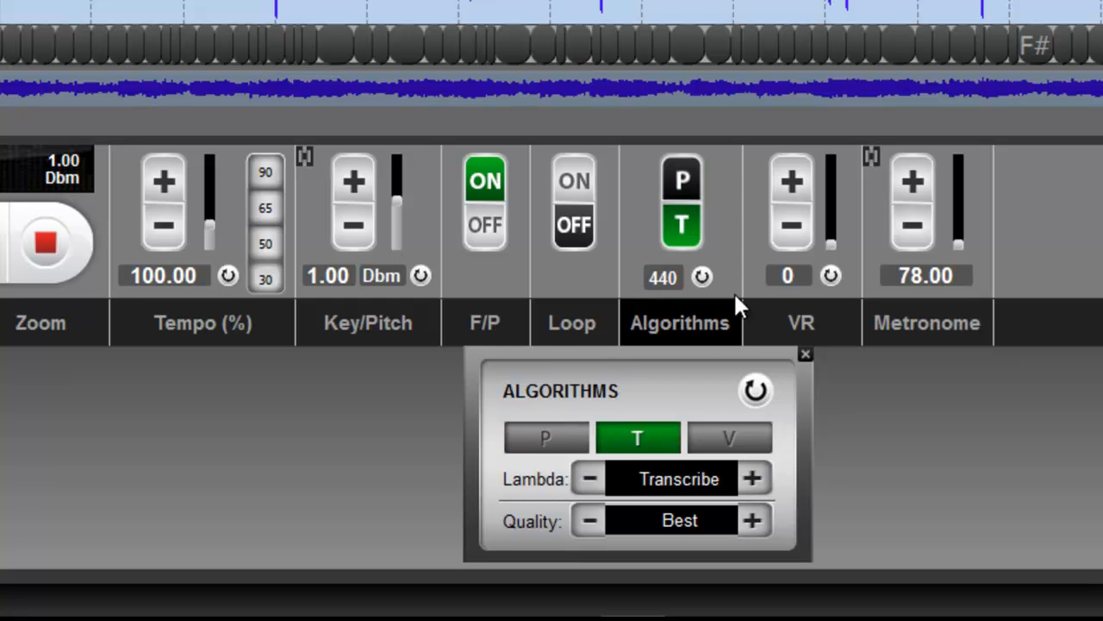
{"action": "mouse_move", "coordinate": [755, 428]}
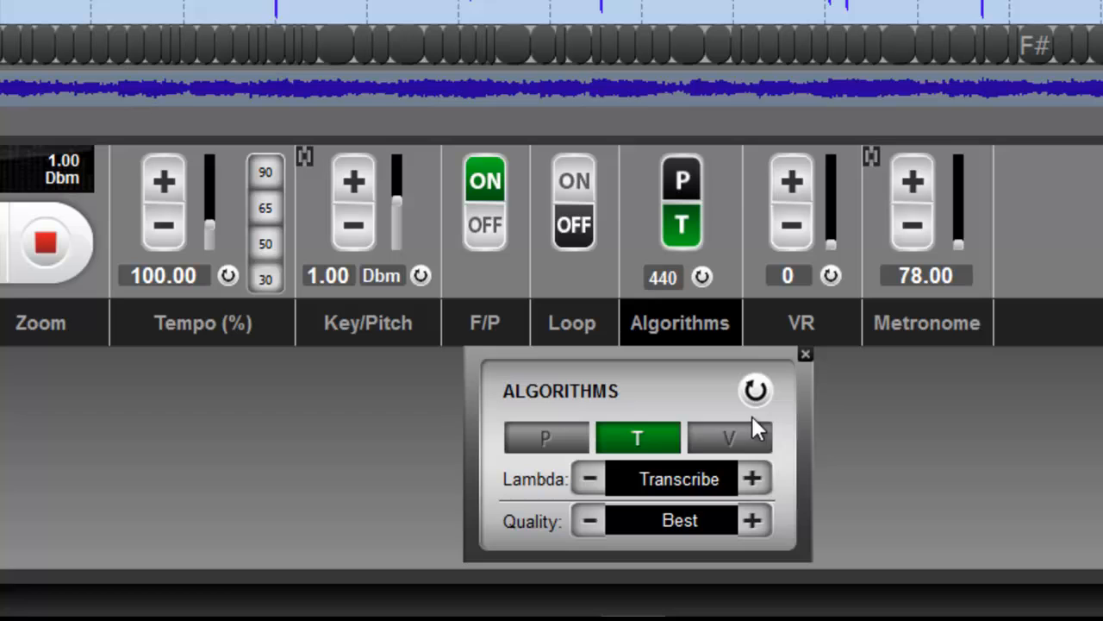
Step: Select the V algorithm, giving lambda L2-One Instrument at Best quality
{"action": "left_click", "coordinate": [729, 438]}
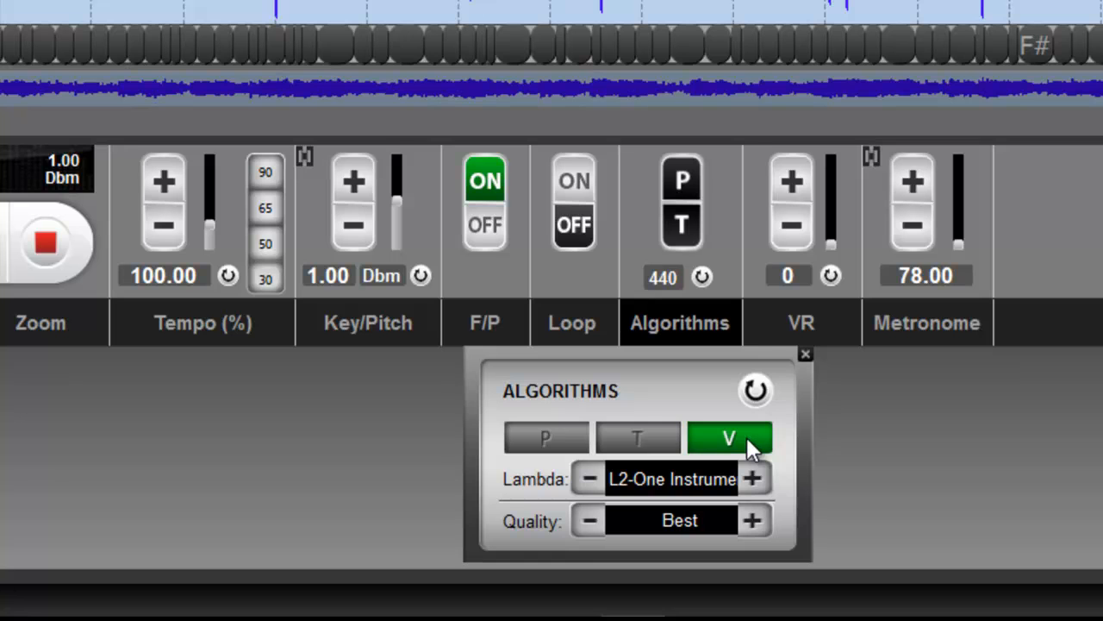
Step: Go back to the T algorithm with the Transcribe lambda at Best quality
{"action": "left_click", "coordinate": [637, 438]}
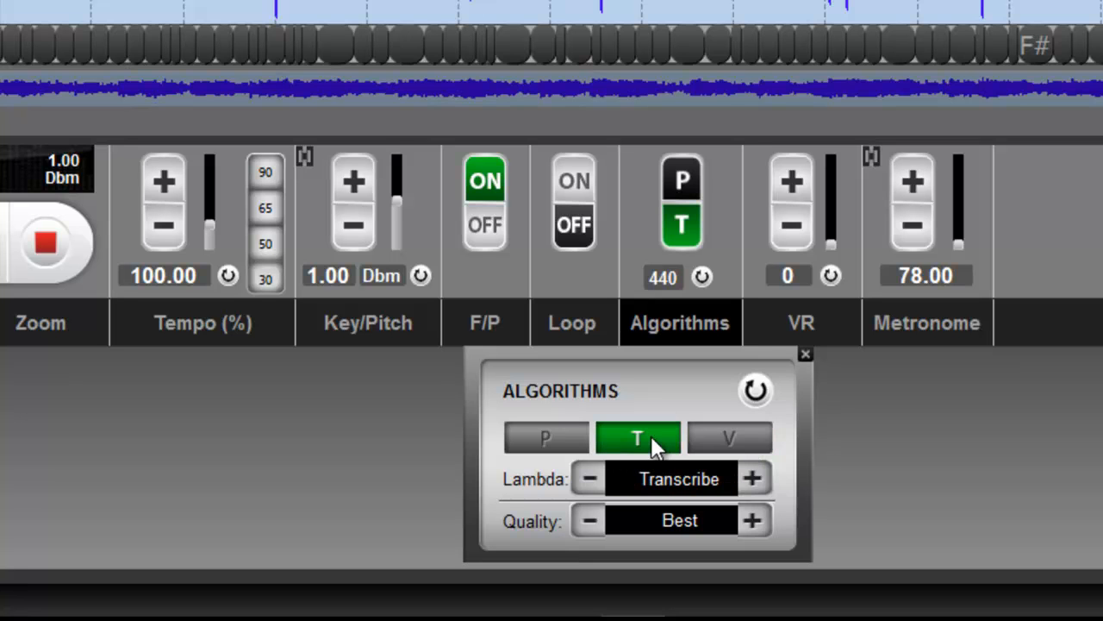
{"action": "mouse_move", "coordinate": [693, 434]}
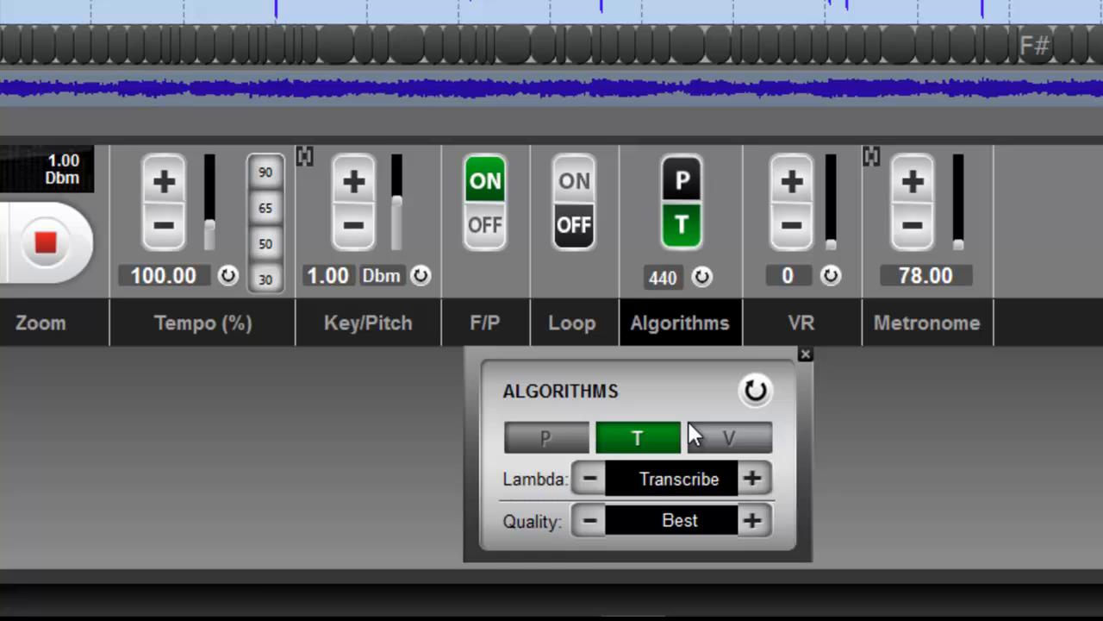
{"action": "mouse_move", "coordinate": [647, 508]}
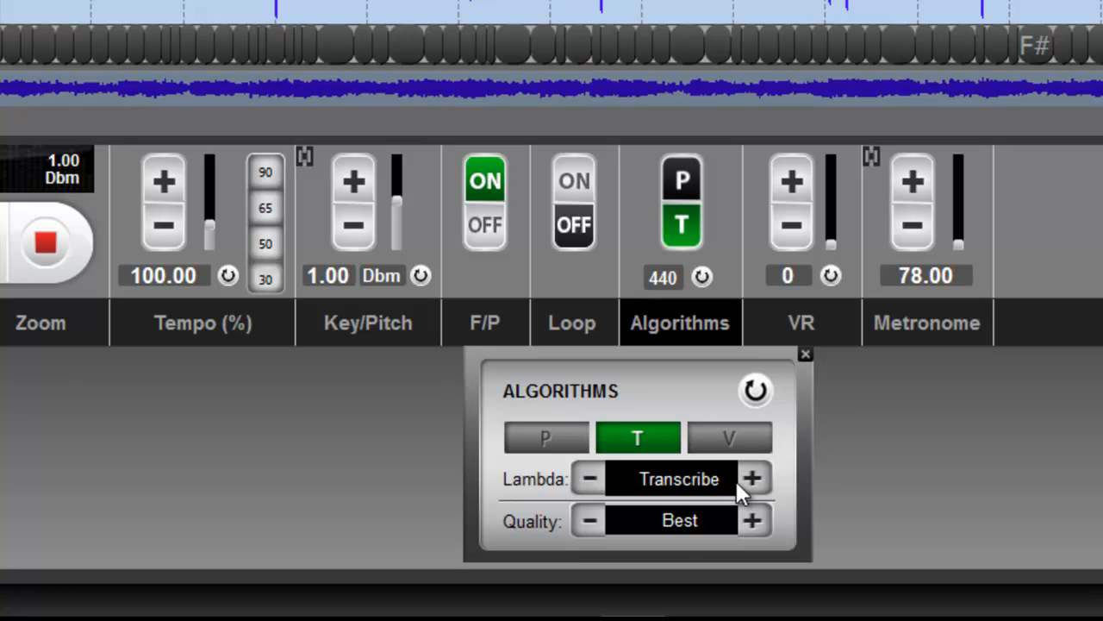
{"action": "mouse_move", "coordinate": [552, 472]}
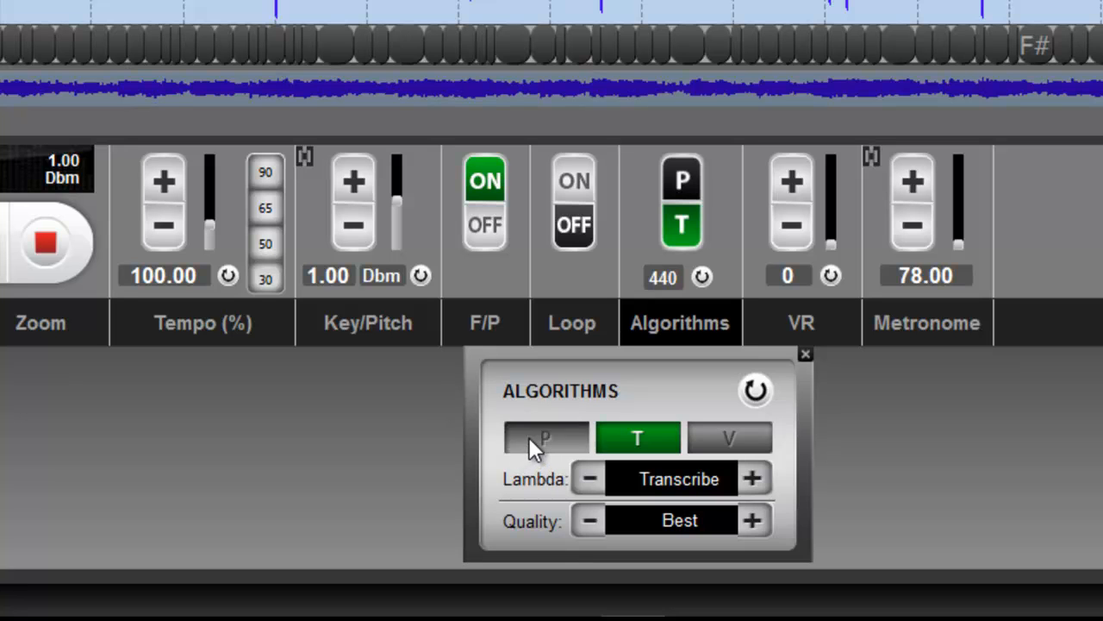
Step: Select the P algorithm so the lambda reads Preview at Best quality
{"action": "left_click", "coordinate": [545, 438]}
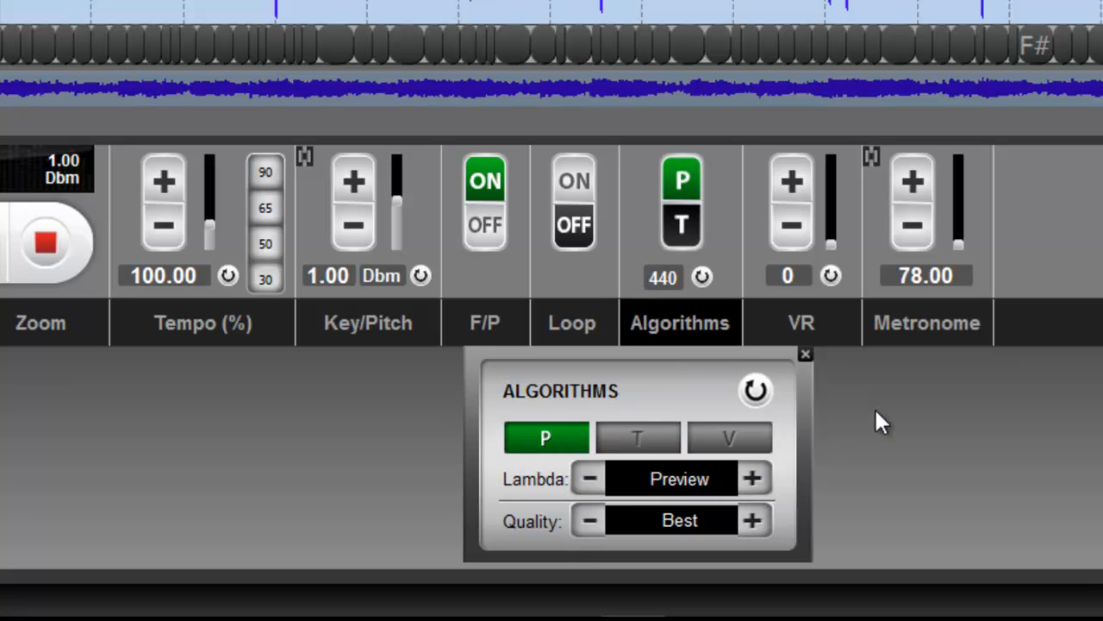
{"action": "mouse_move", "coordinate": [569, 438]}
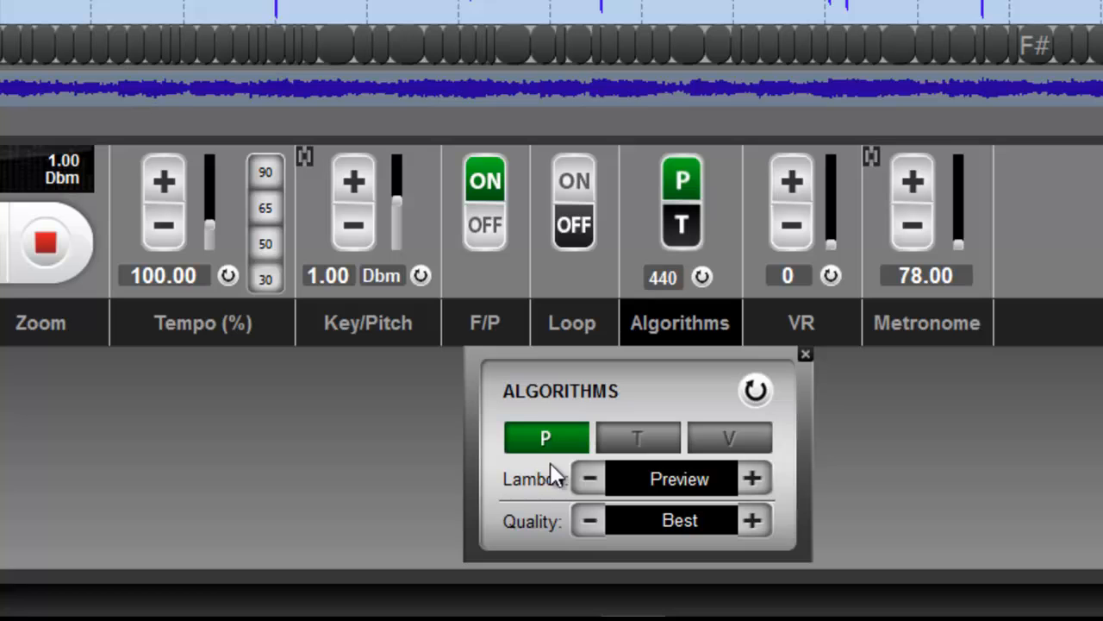
{"action": "mouse_move", "coordinate": [543, 500]}
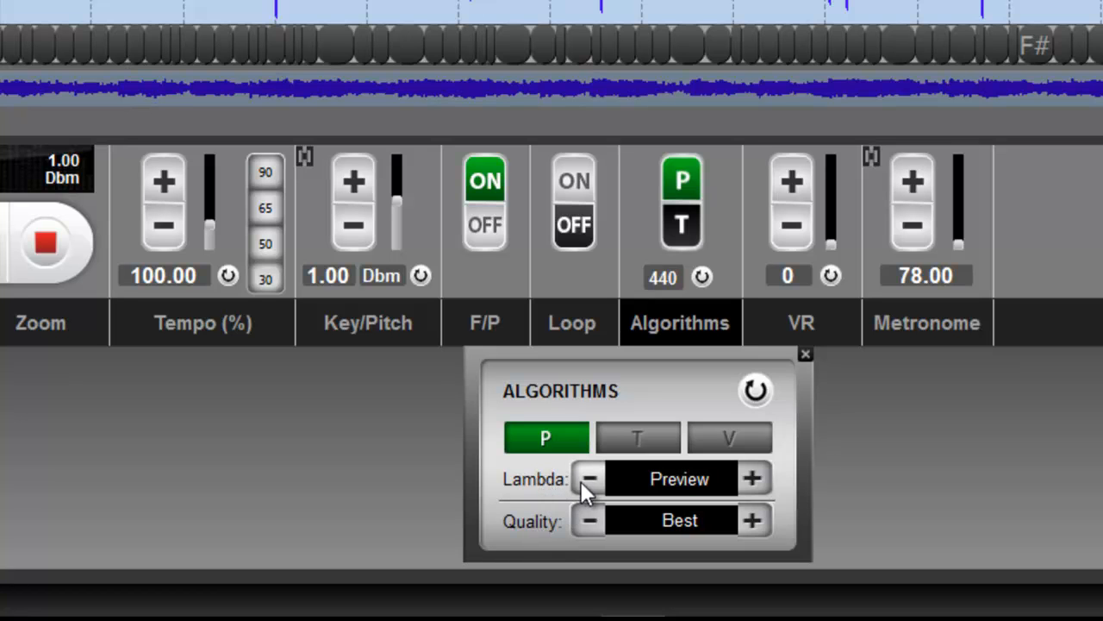
{"action": "mouse_move", "coordinate": [561, 531]}
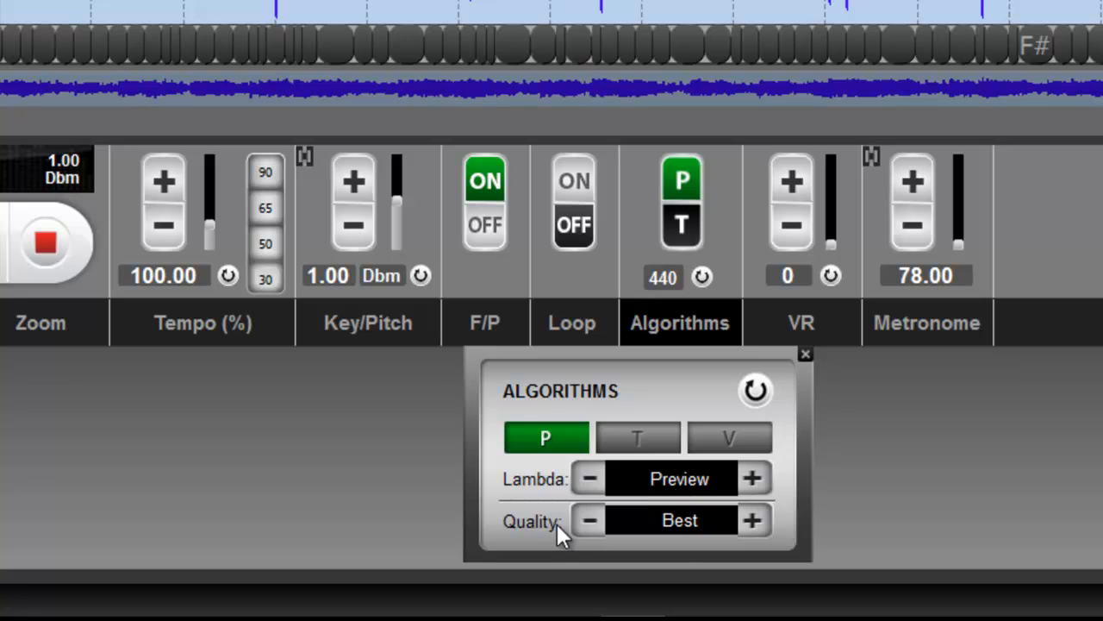
{"action": "mouse_move", "coordinate": [681, 538]}
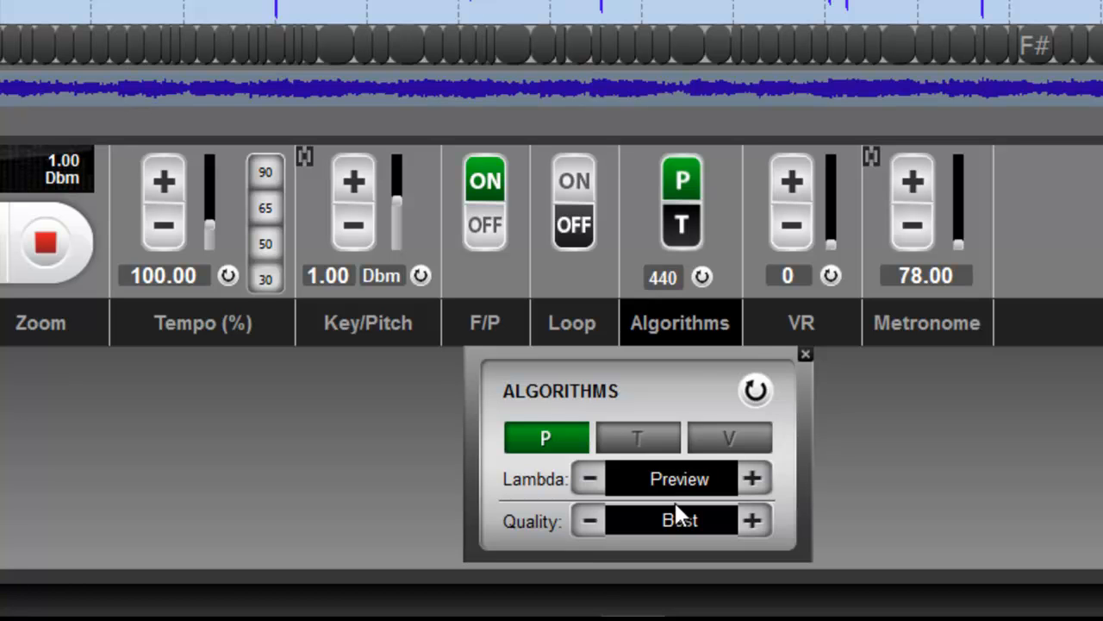
{"action": "mouse_move", "coordinate": [541, 483]}
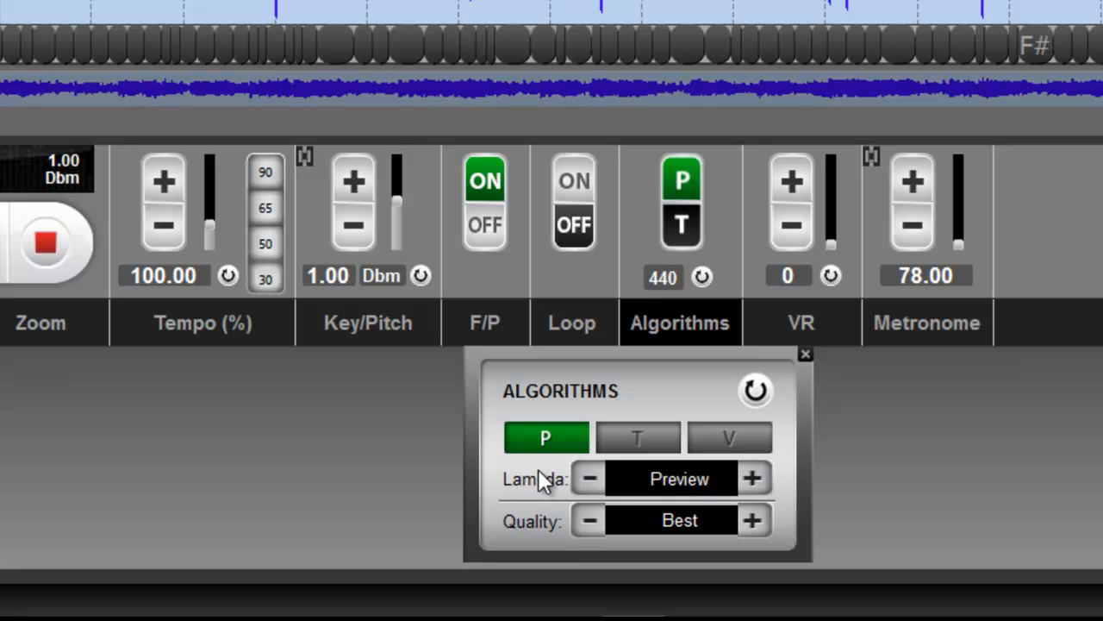
{"action": "mouse_move", "coordinate": [590, 479]}
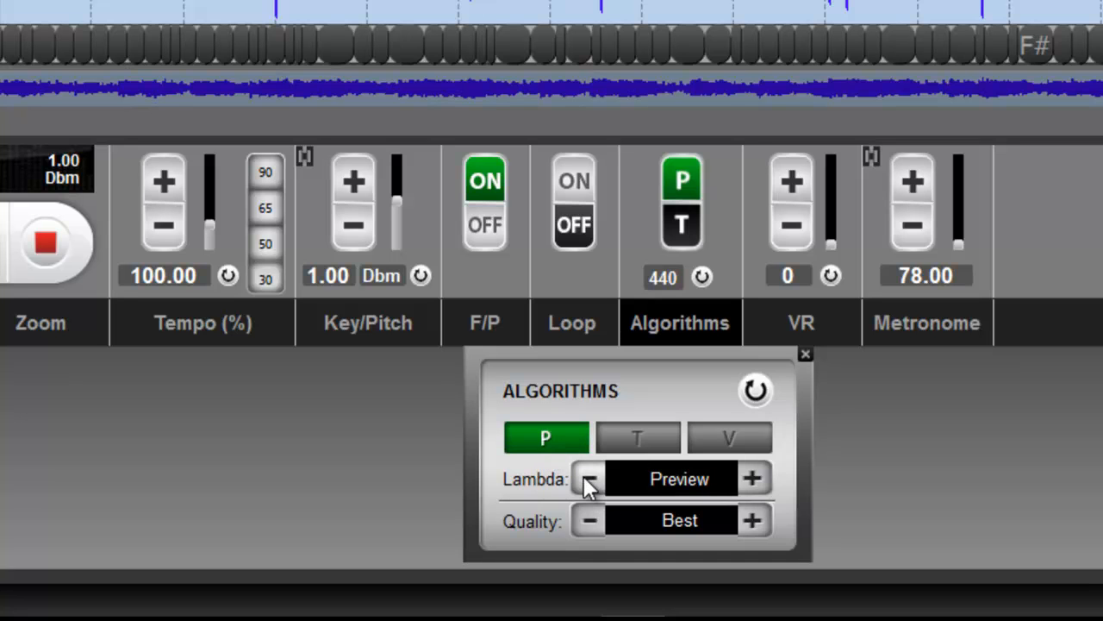
{"action": "mouse_move", "coordinate": [664, 489]}
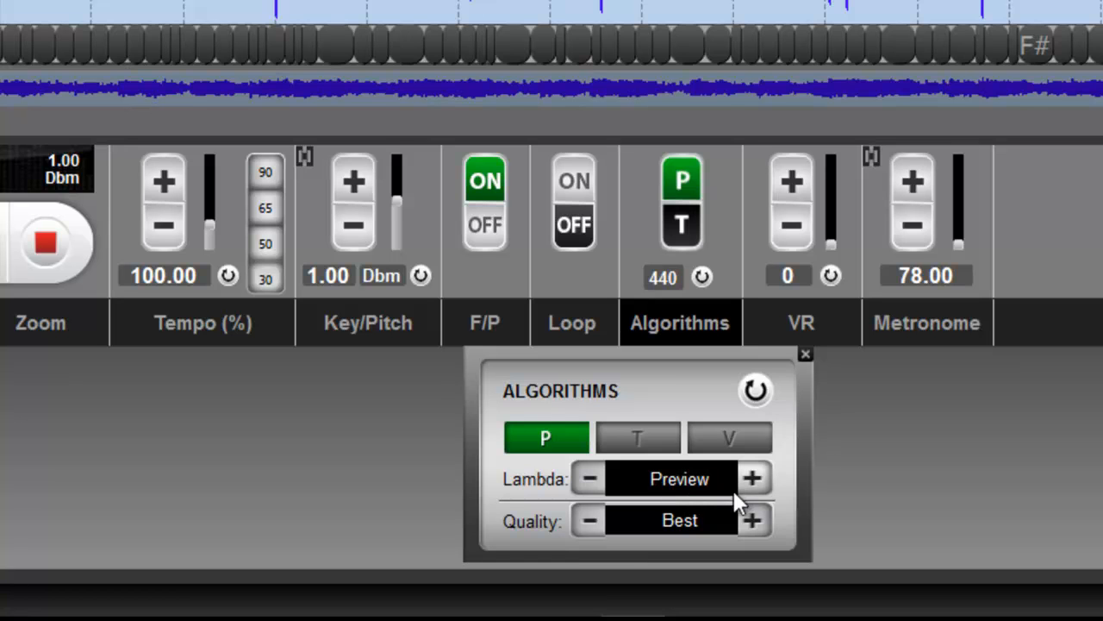
{"action": "mouse_move", "coordinate": [755, 490]}
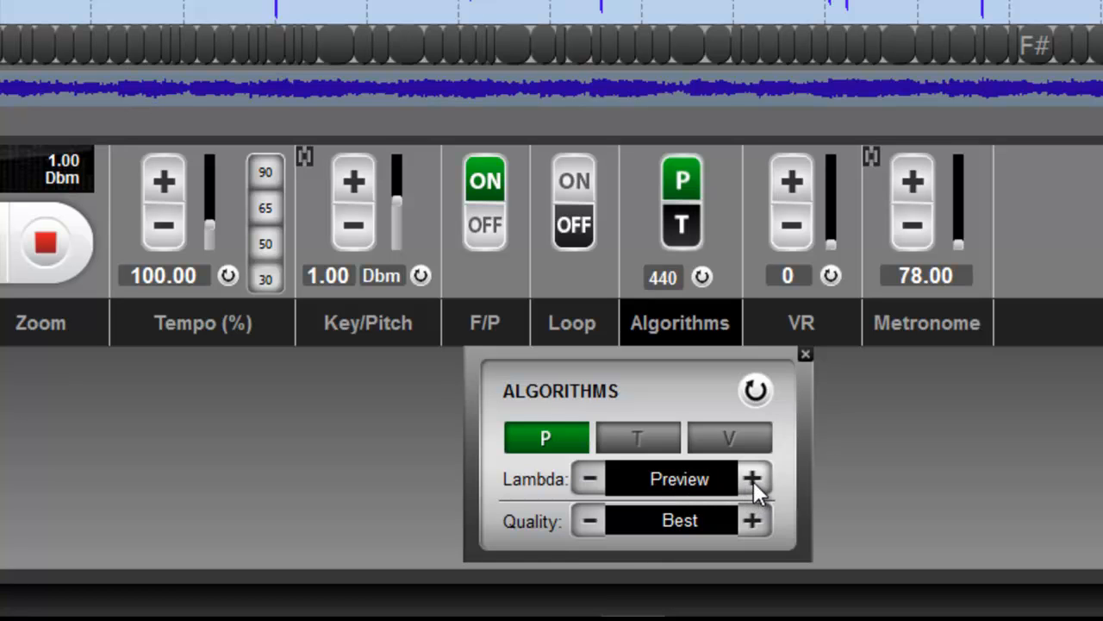
Step: Step the lambda up through L1-Voice to L5-Polyphonic, re-select P and raise it to L5-Polyphonic again
{"action": "left_click", "coordinate": [752, 479]}
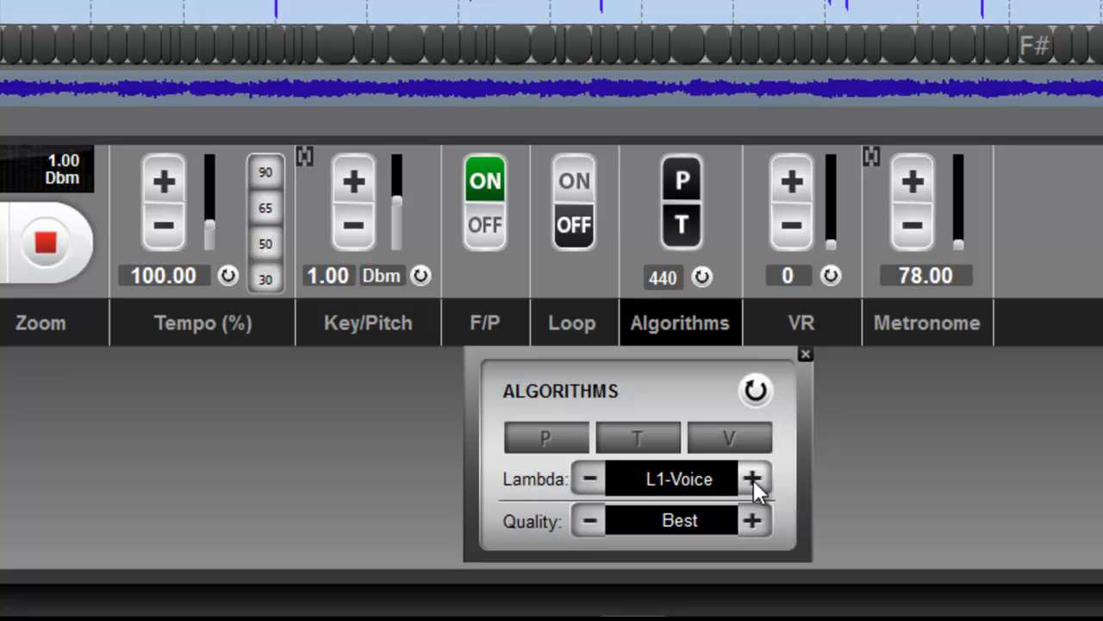
{"action": "left_click", "coordinate": [752, 479]}
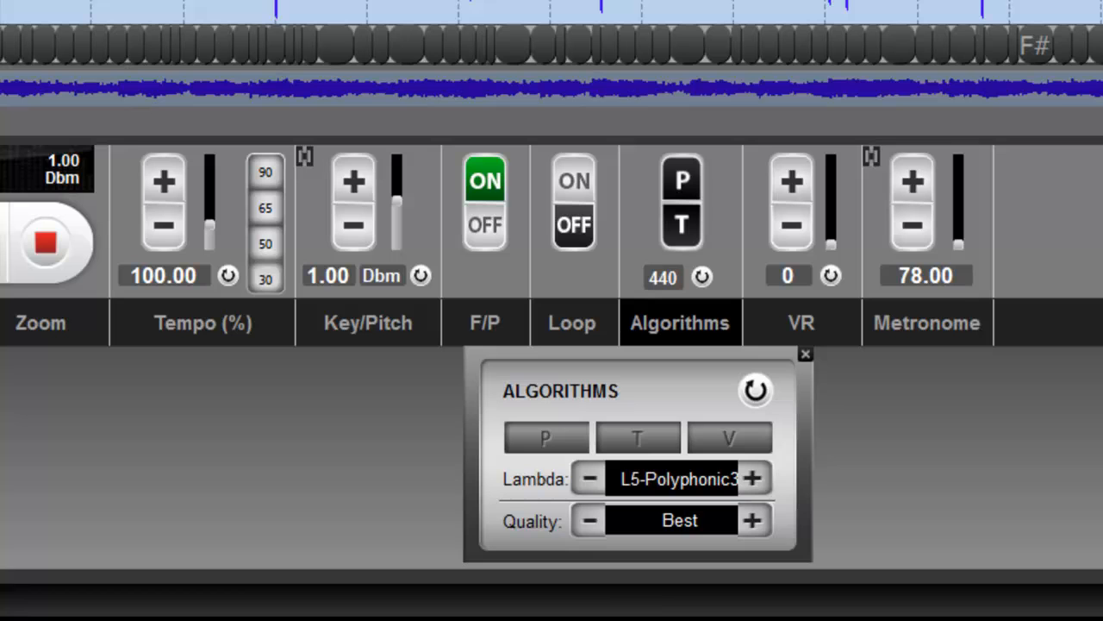
{"action": "mouse_move", "coordinate": [791, 486]}
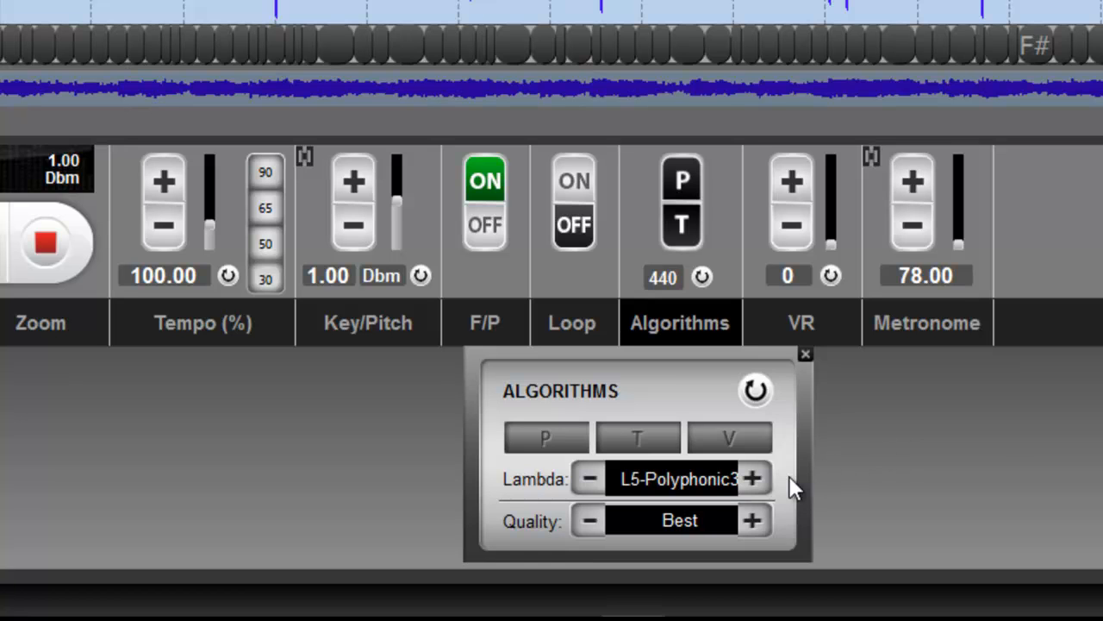
{"action": "mouse_move", "coordinate": [779, 486]}
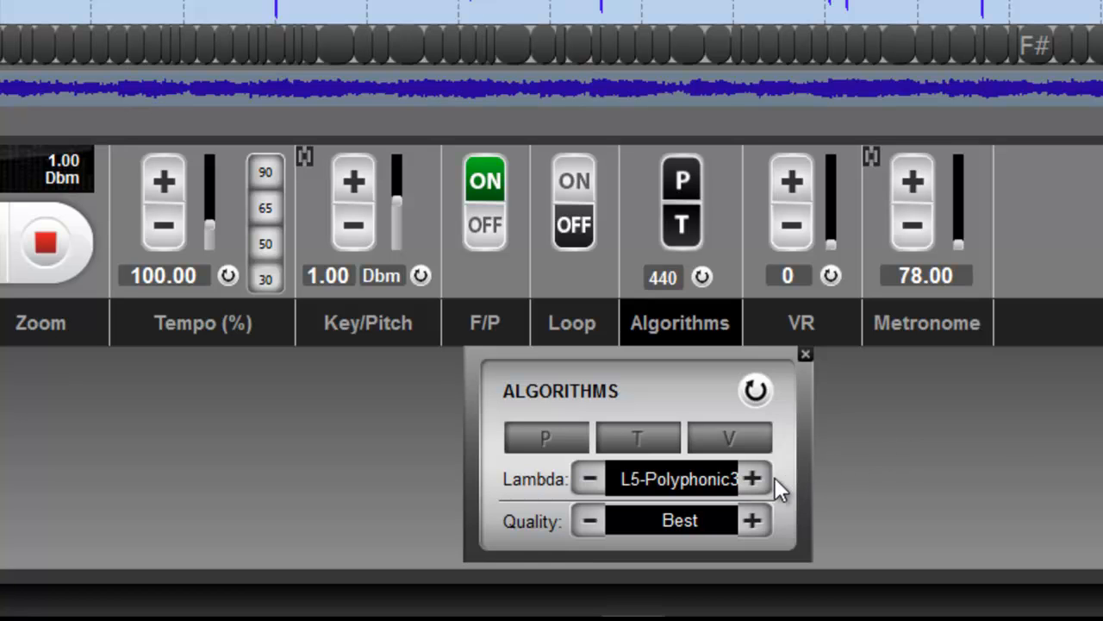
{"action": "mouse_move", "coordinate": [775, 481]}
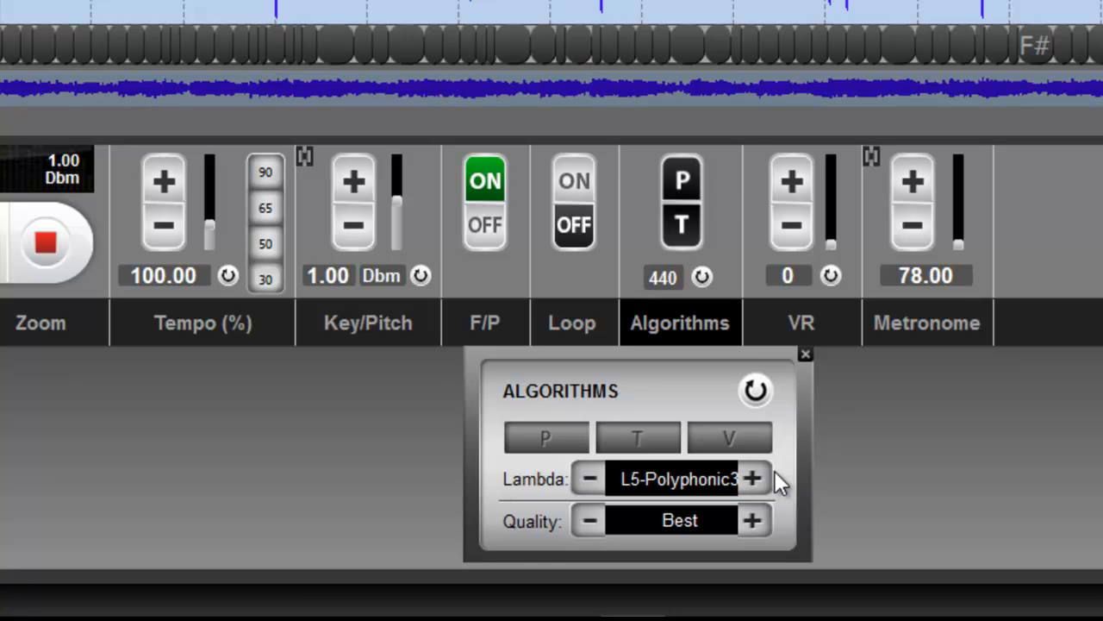
{"action": "mouse_move", "coordinate": [683, 489]}
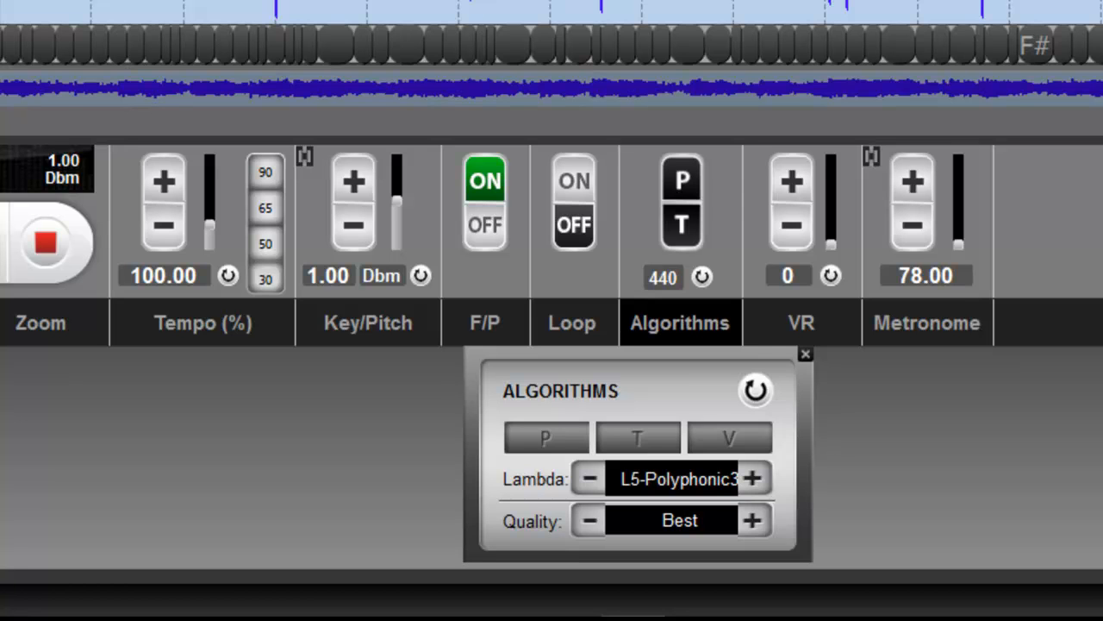
{"action": "mouse_move", "coordinate": [576, 300]}
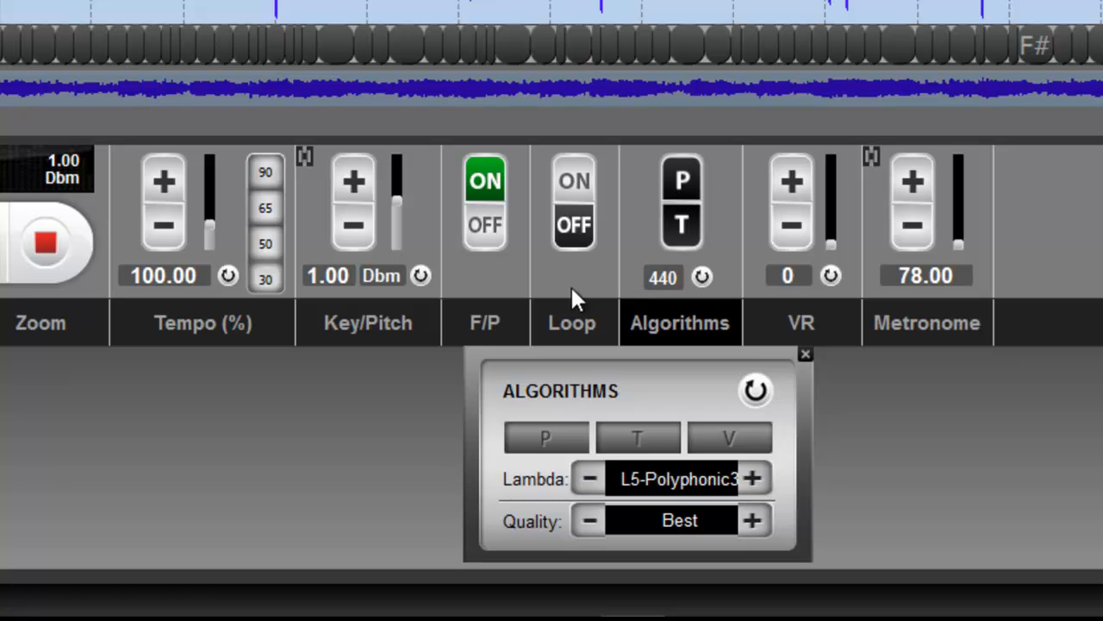
{"action": "mouse_move", "coordinate": [681, 497]}
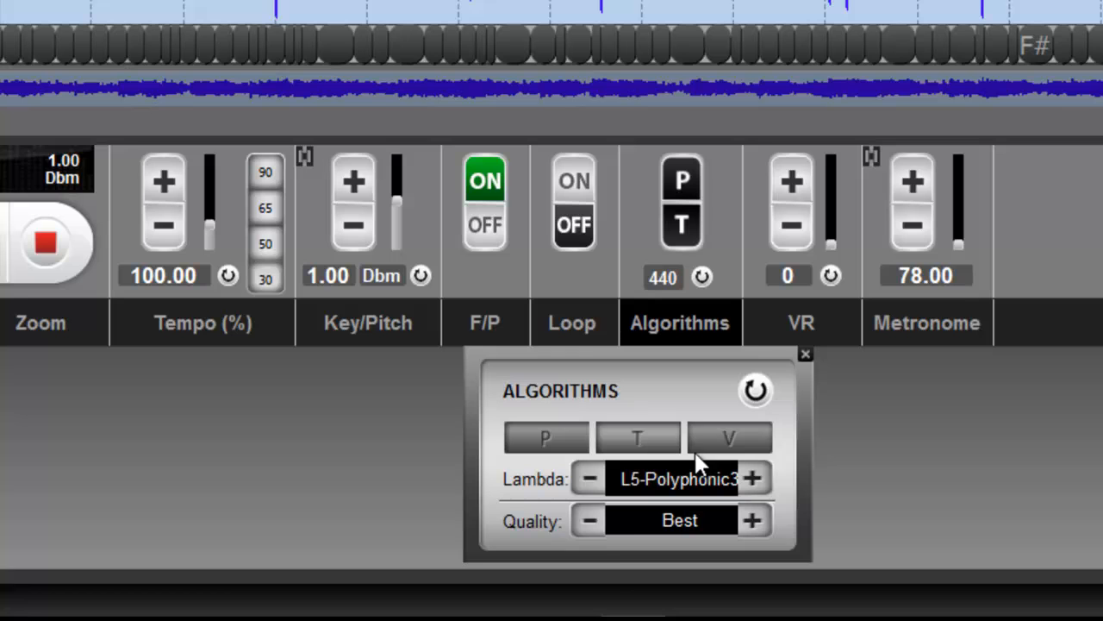
{"action": "mouse_move", "coordinate": [497, 52]}
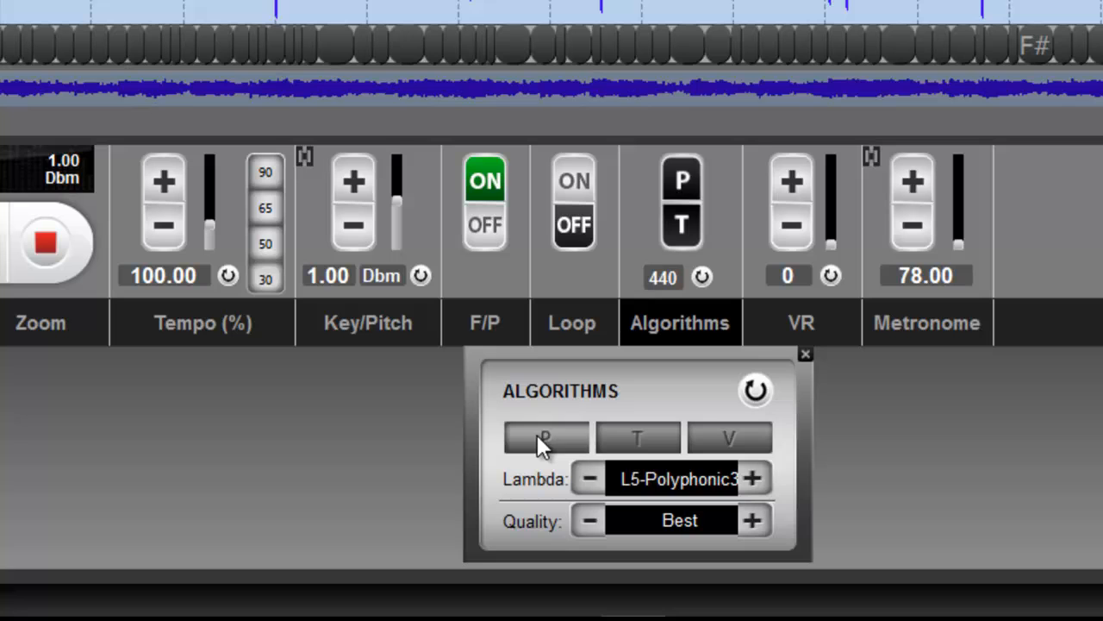
{"action": "left_click", "coordinate": [545, 438]}
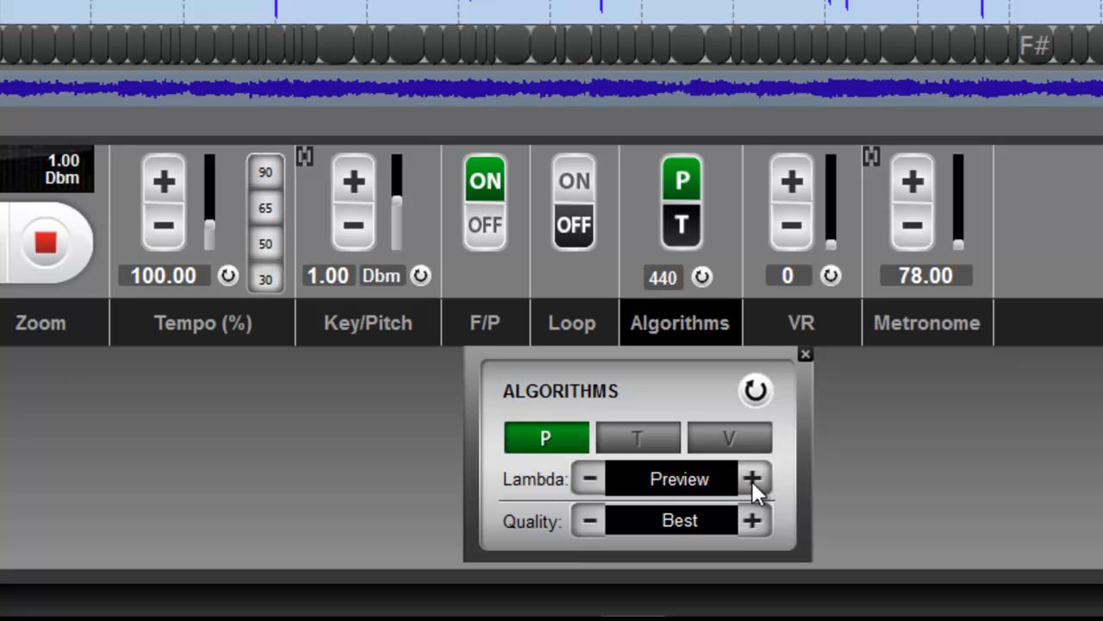
{"action": "left_click", "coordinate": [751, 480]}
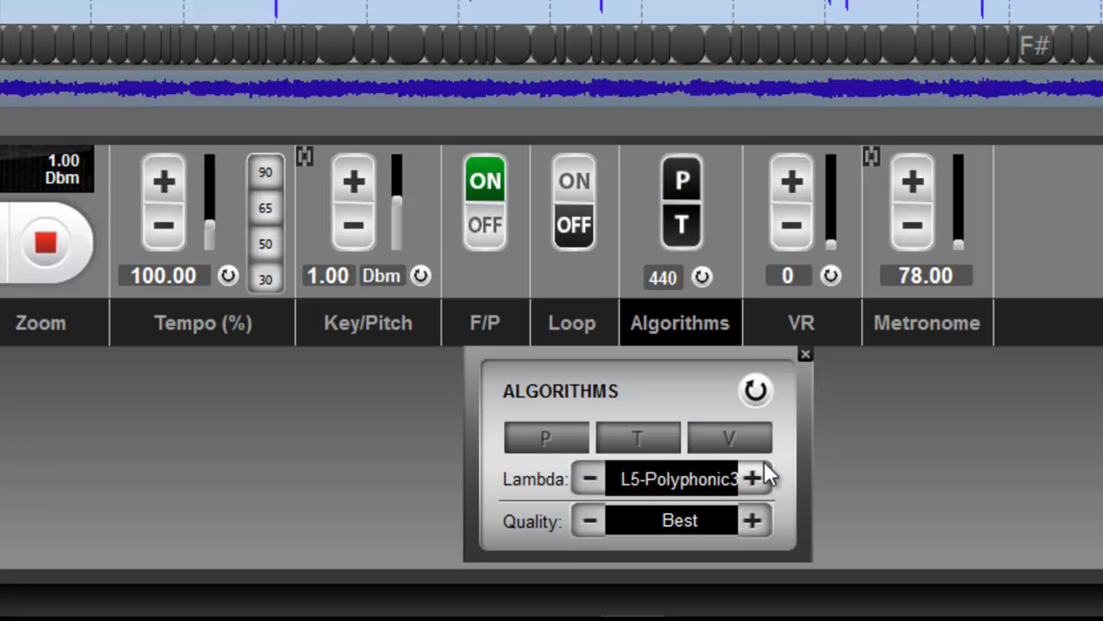